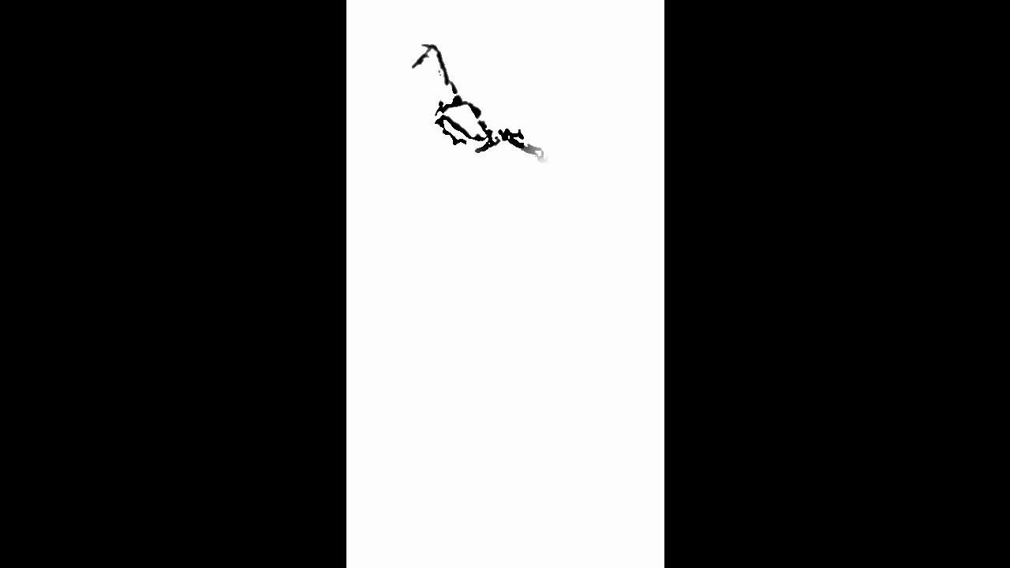
- Ink the jagged neck, shoulder and angular right-arm strokes extending diagonally down from the robot's head
drag(505, 145, 552, 161)
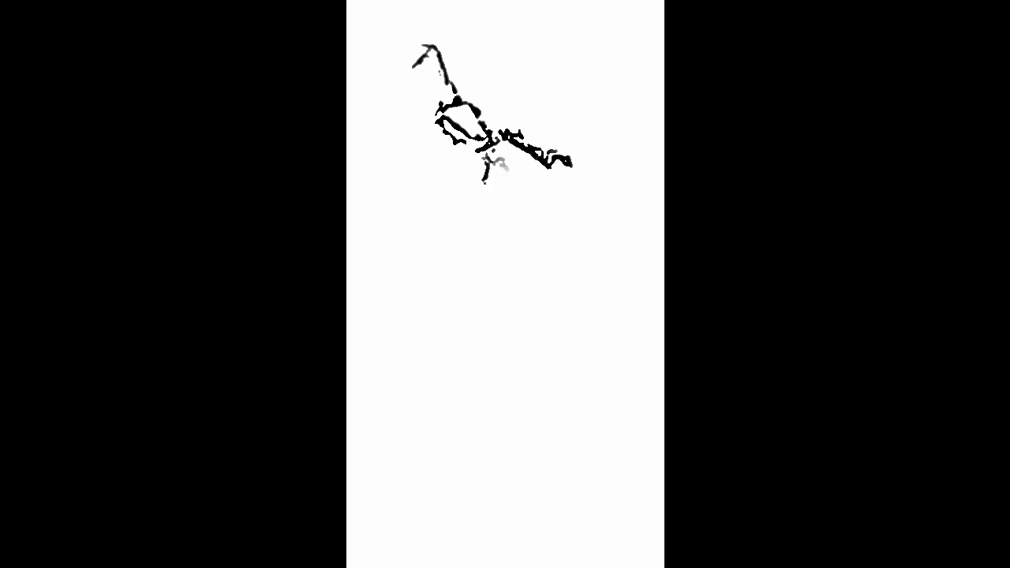
drag(489, 158, 544, 229)
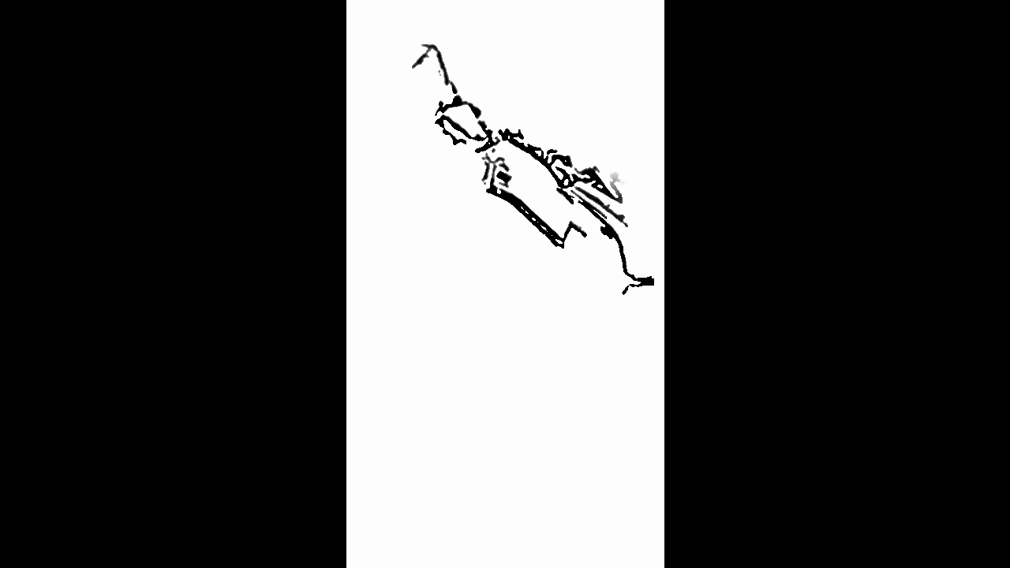
drag(615, 182, 640, 166)
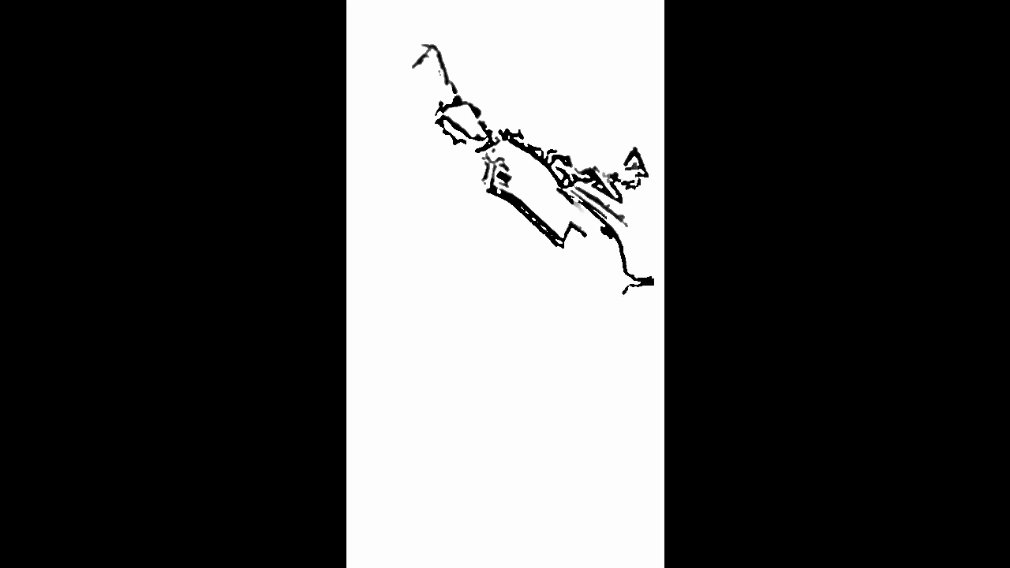